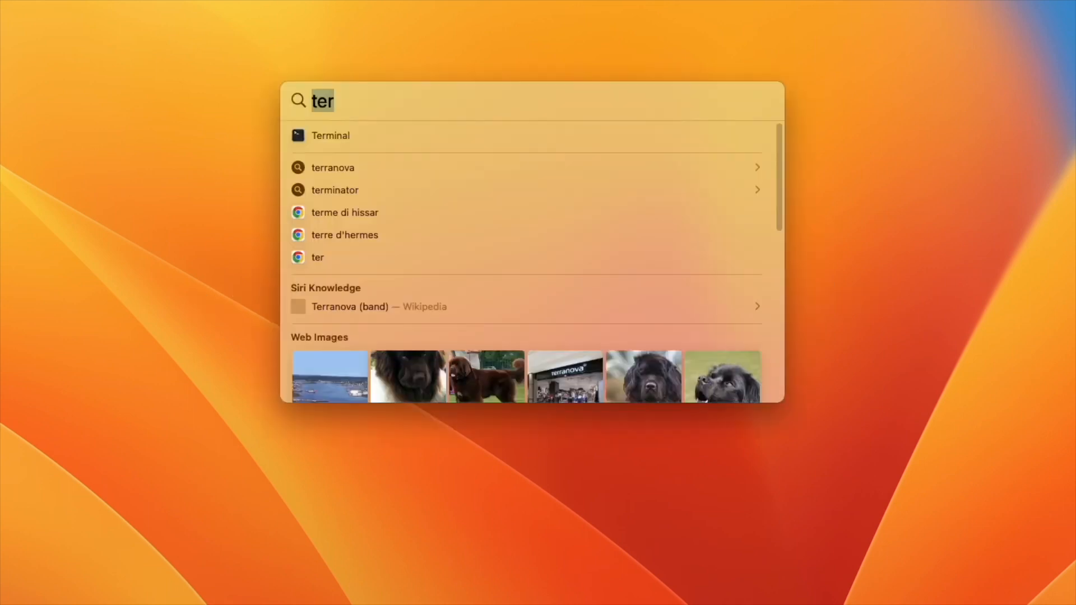
pyautogui.write('minal')
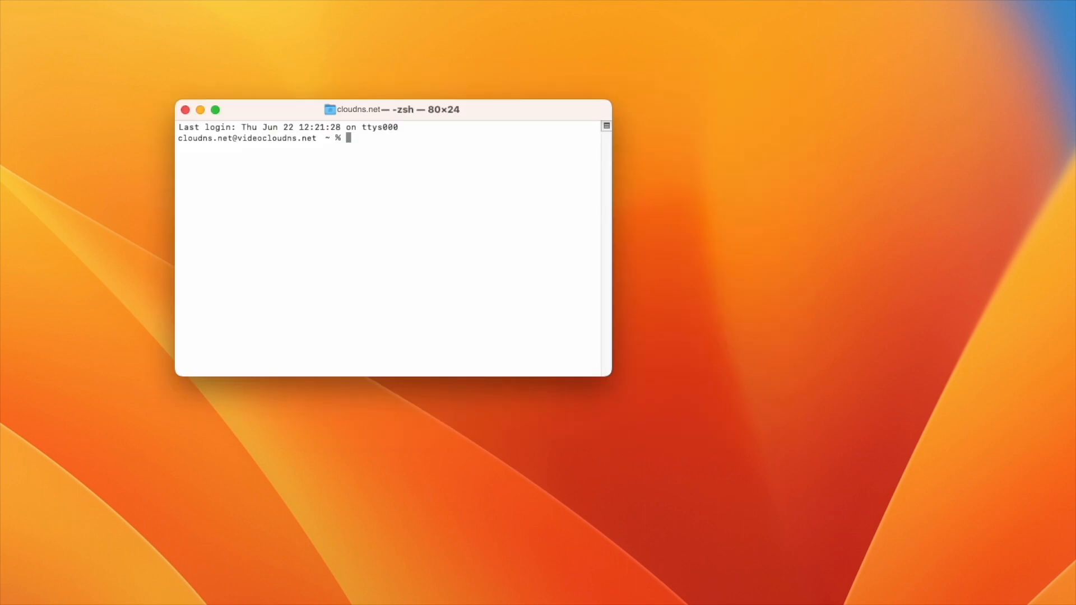
pyautogui.write('ss')
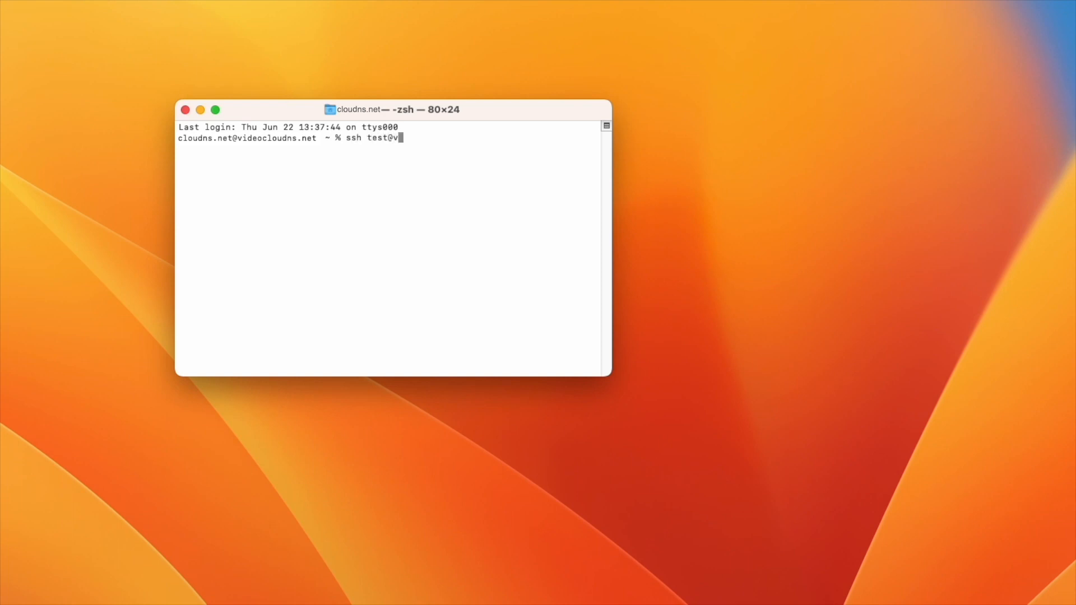
pyautogui.write('ps.cloudns.')
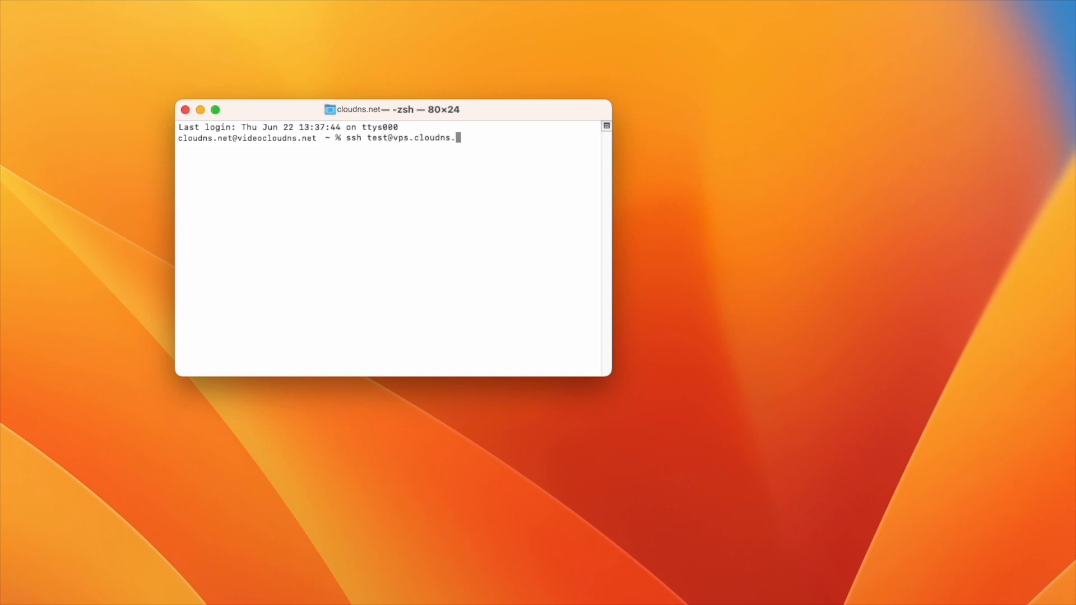
pyautogui.write('cx')
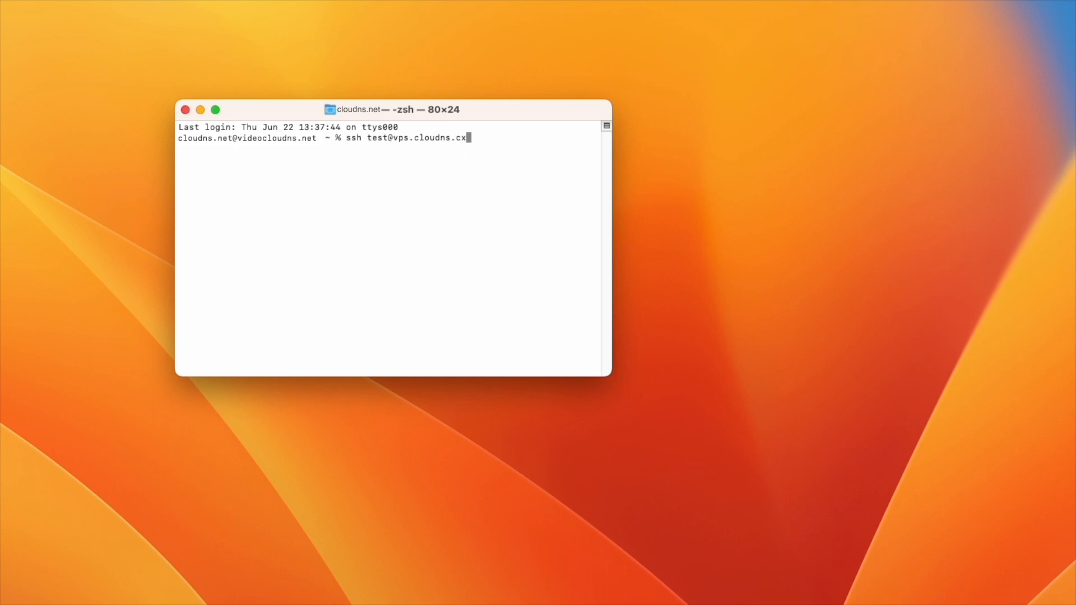